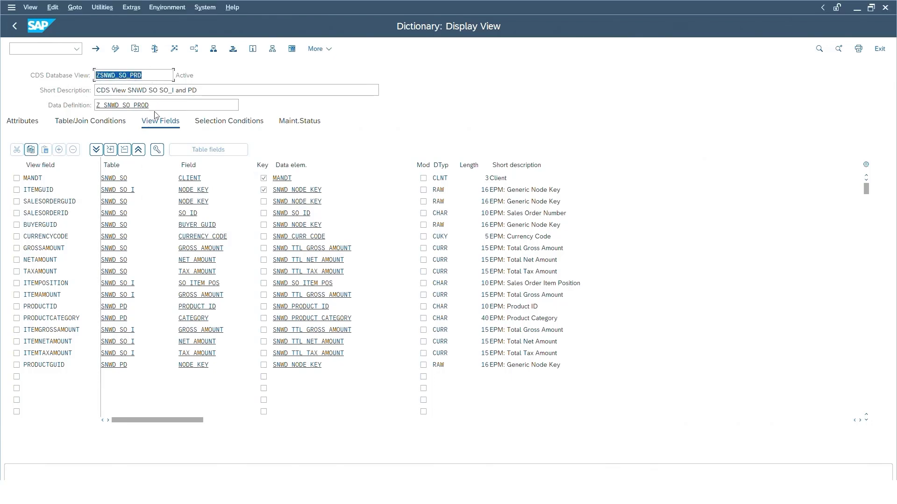
- Highlight Z_SNWD_SO_PROD and show its SNWD_SO, SNWD_SO_I and SNWD_PD join conditions
{"action": "left_click", "coordinate": [131, 104]}
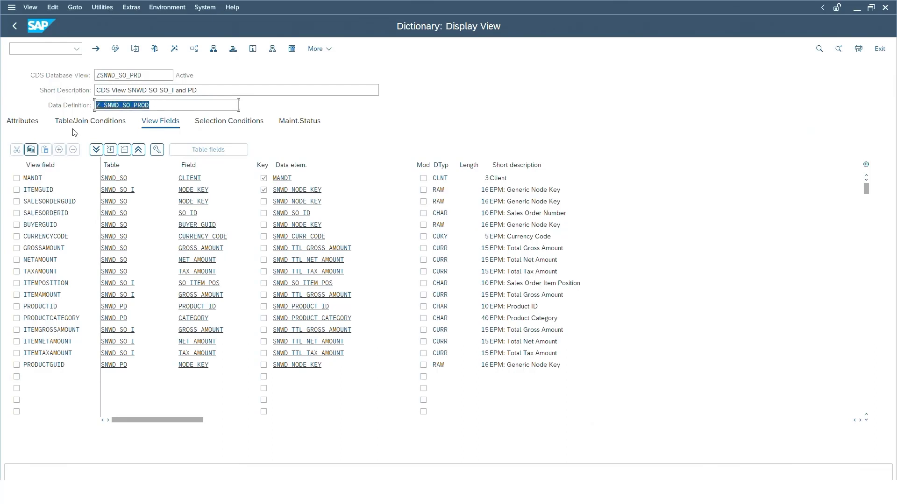
{"action": "left_click", "coordinate": [91, 121]}
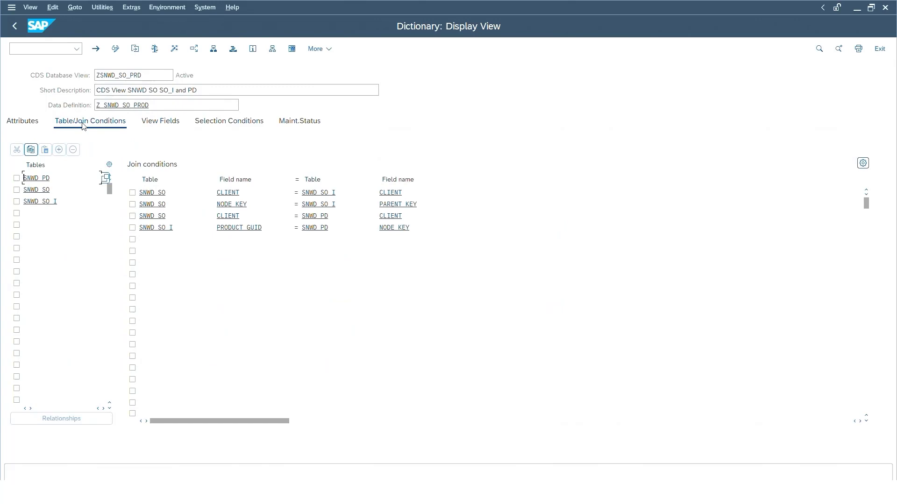
{"action": "mouse_move", "coordinate": [79, 116]}
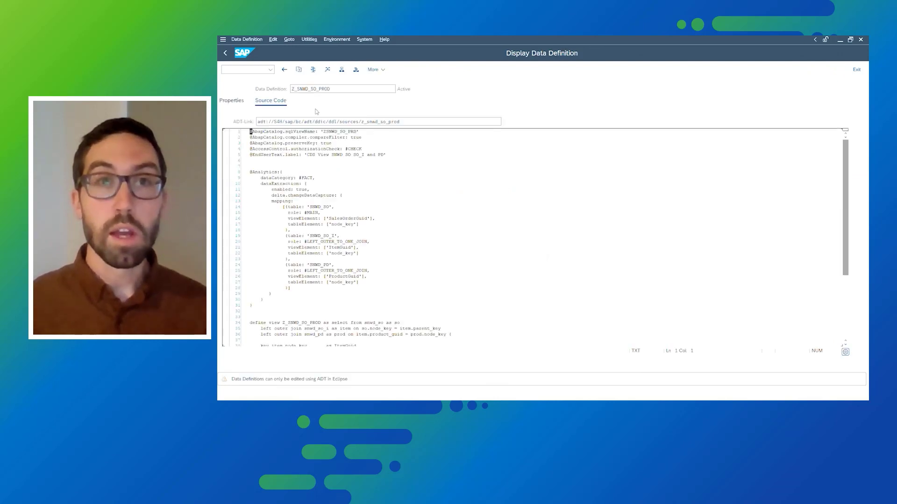
- Highlight the delta.changeDataCapture annotation and SNWD_SO mapping, then scroll through the source
{"action": "left_click_drag", "start_coordinate": [249, 172], "coordinate": [311, 189]}
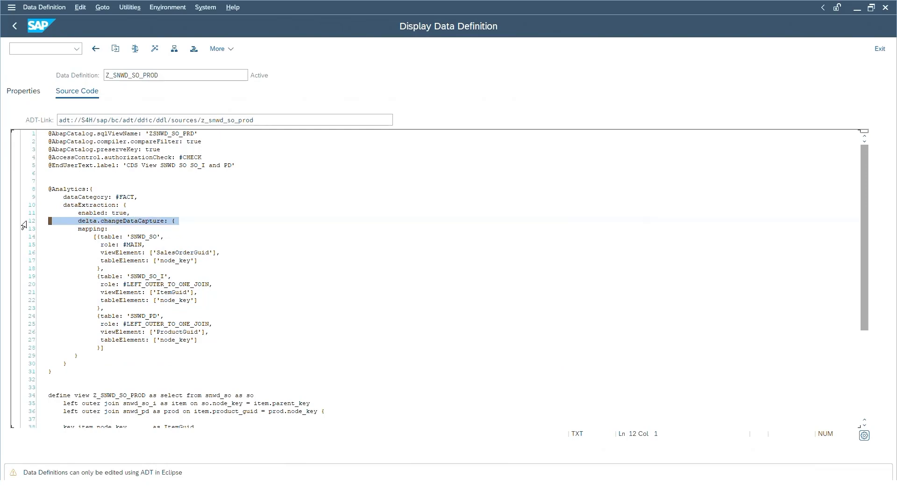
{"action": "left_click_drag", "start_coordinate": [77, 221], "coordinate": [77, 356]}
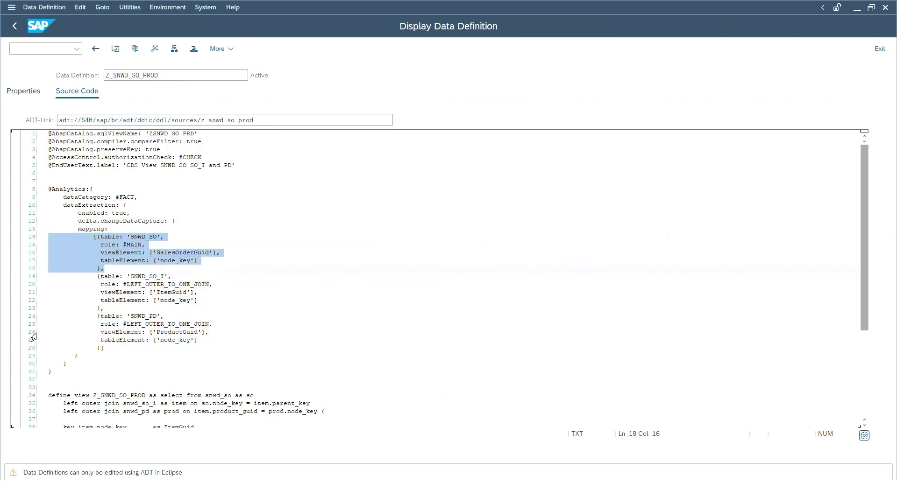
{"action": "scroll", "scroll_direction": "down", "scroll_amount": 3}
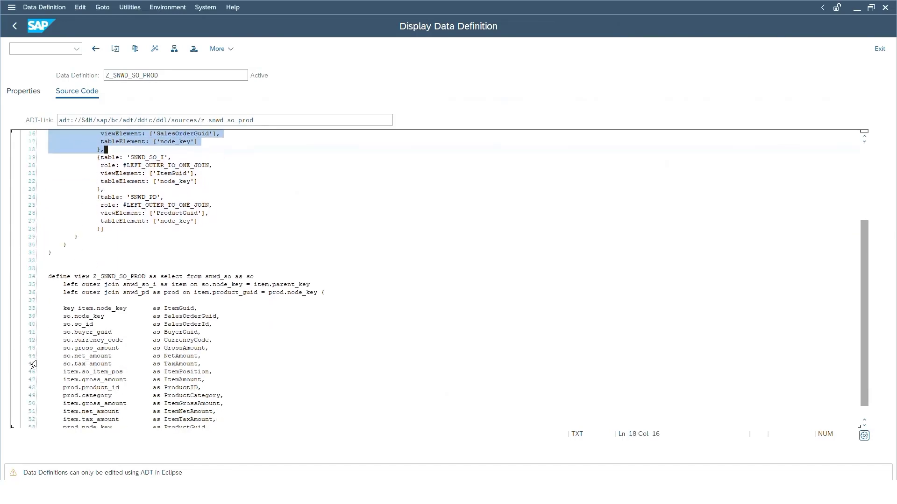